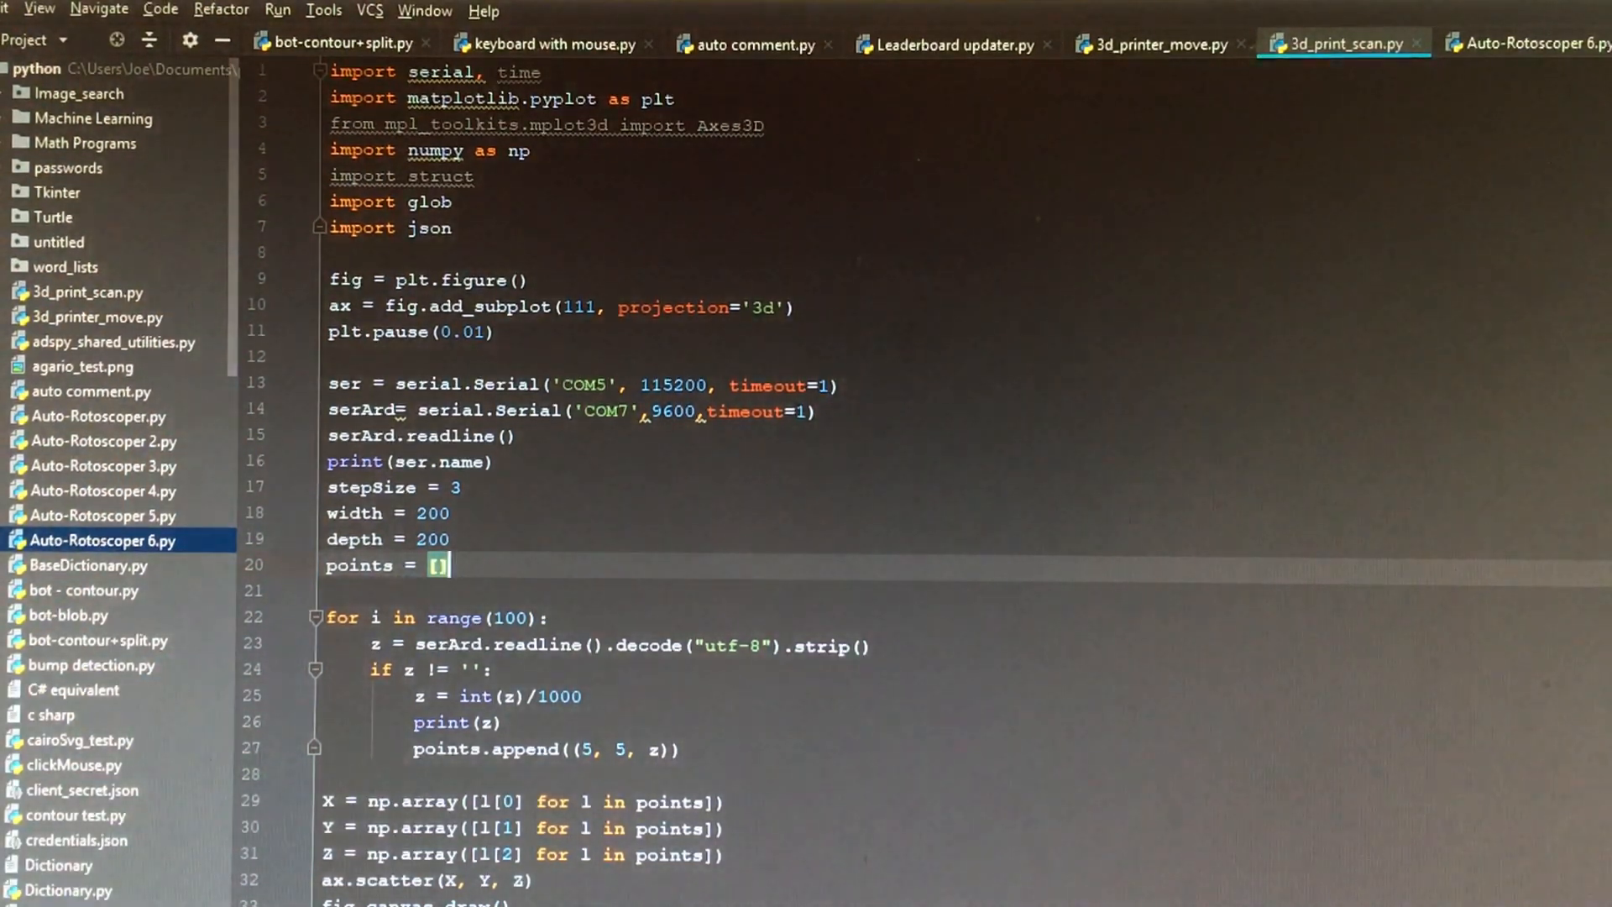
Step: Run '3d_print_scan' from the 3d_print_scan.py editor tab's context menu
right_click(1342, 44)
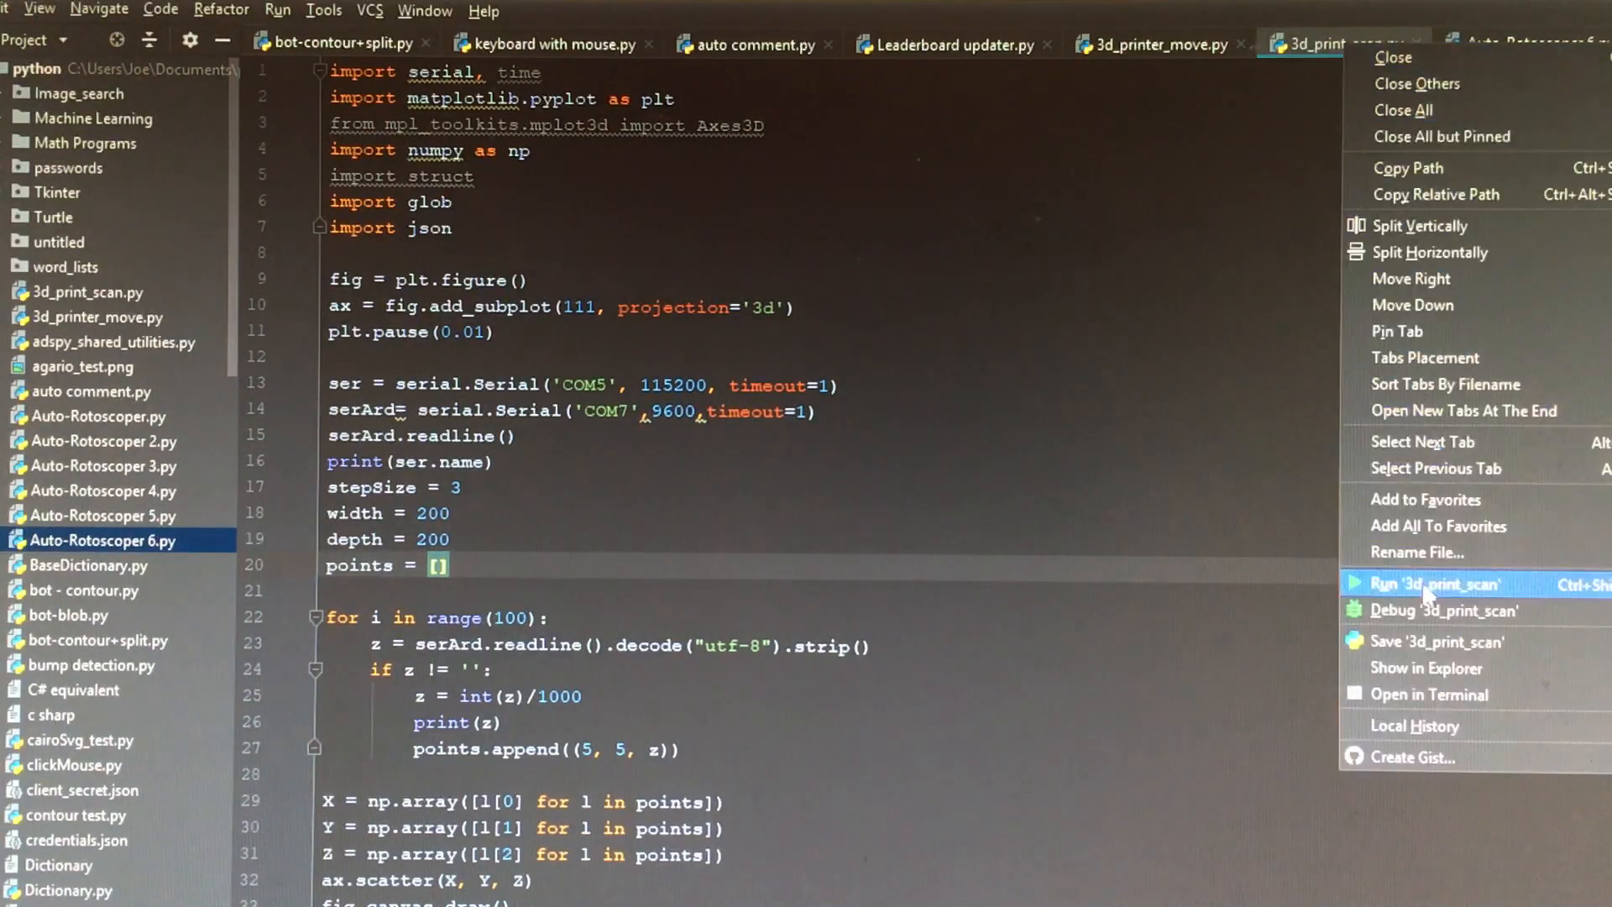
left_click(1435, 584)
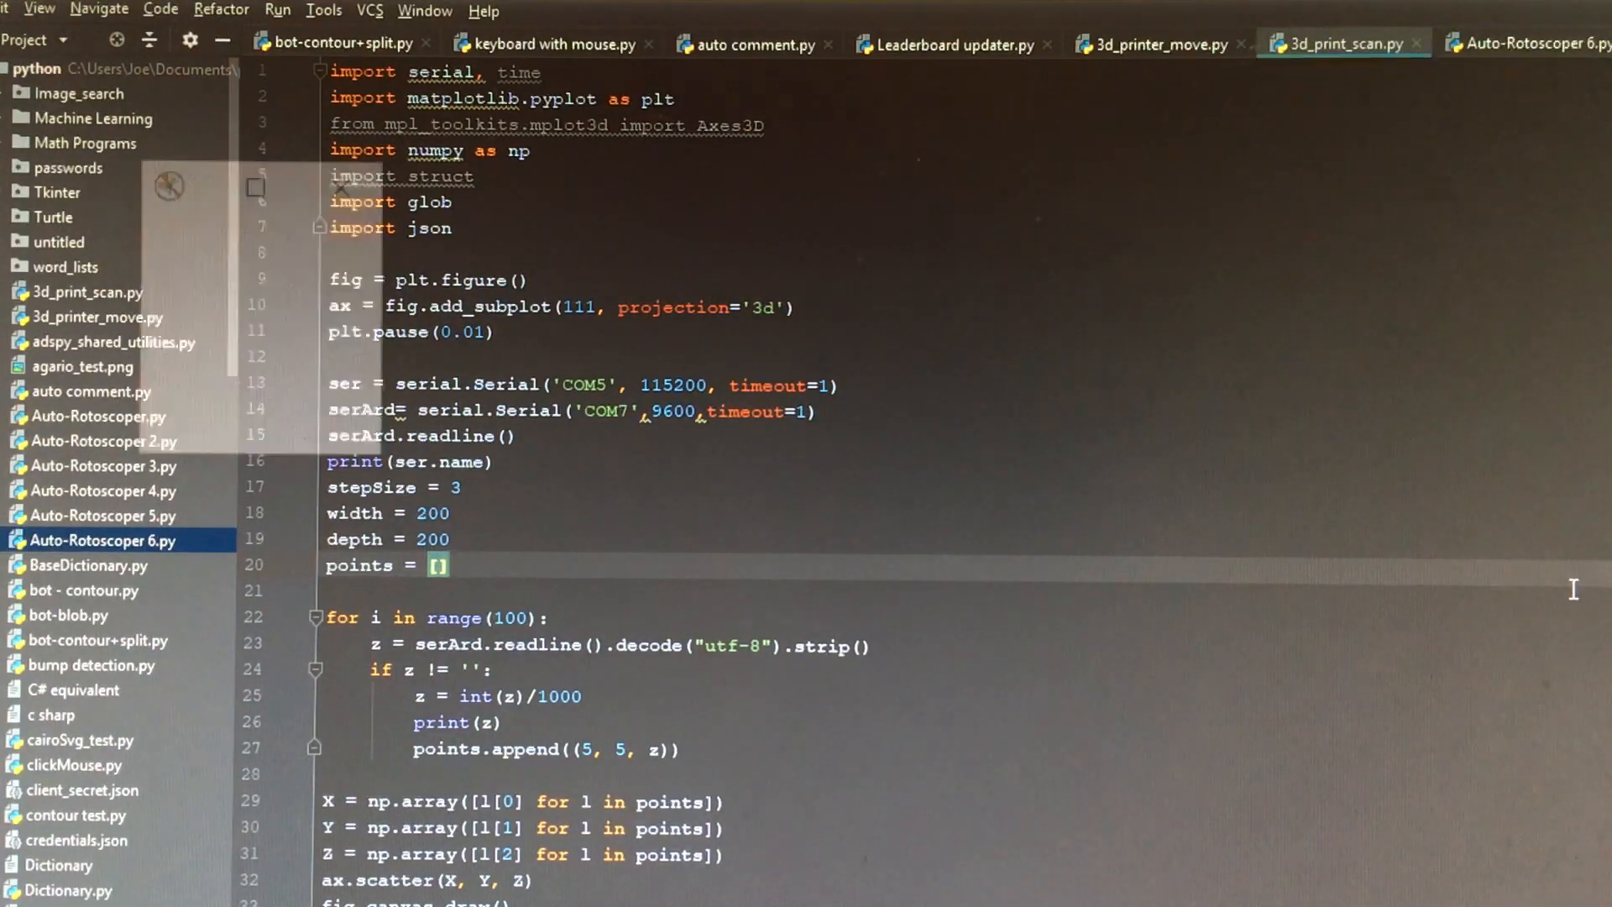